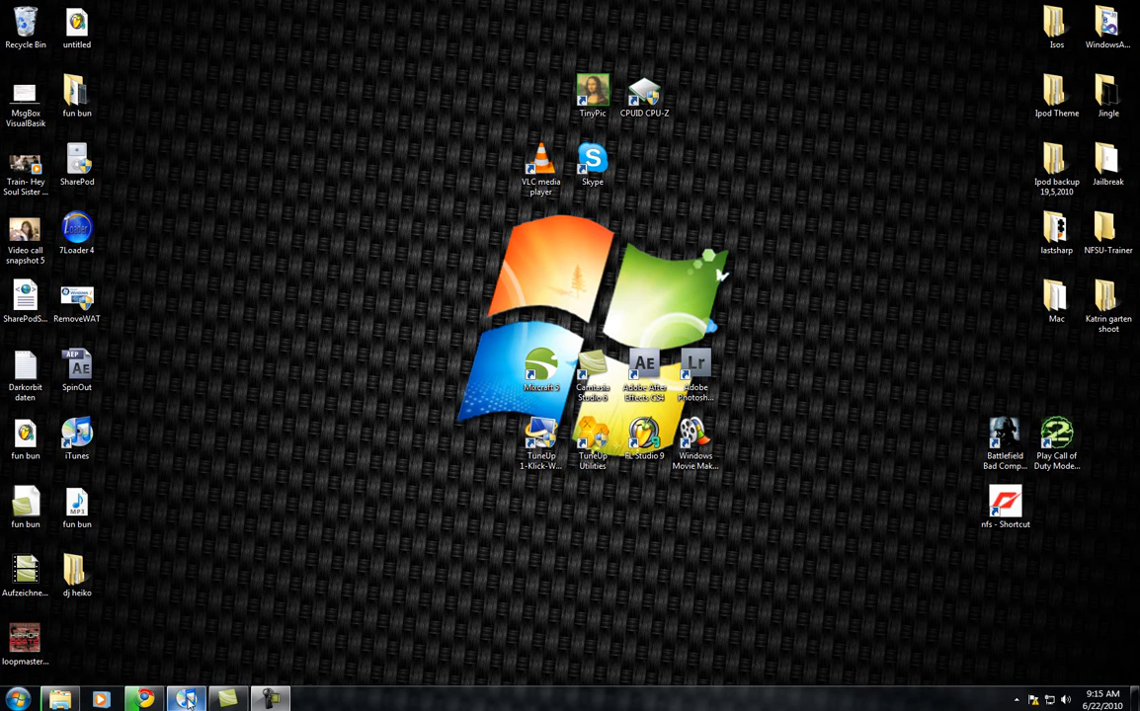
- Dismiss the iOS 4.0 update prompt, then begin and cancel the iPod update
left_click(186, 699)
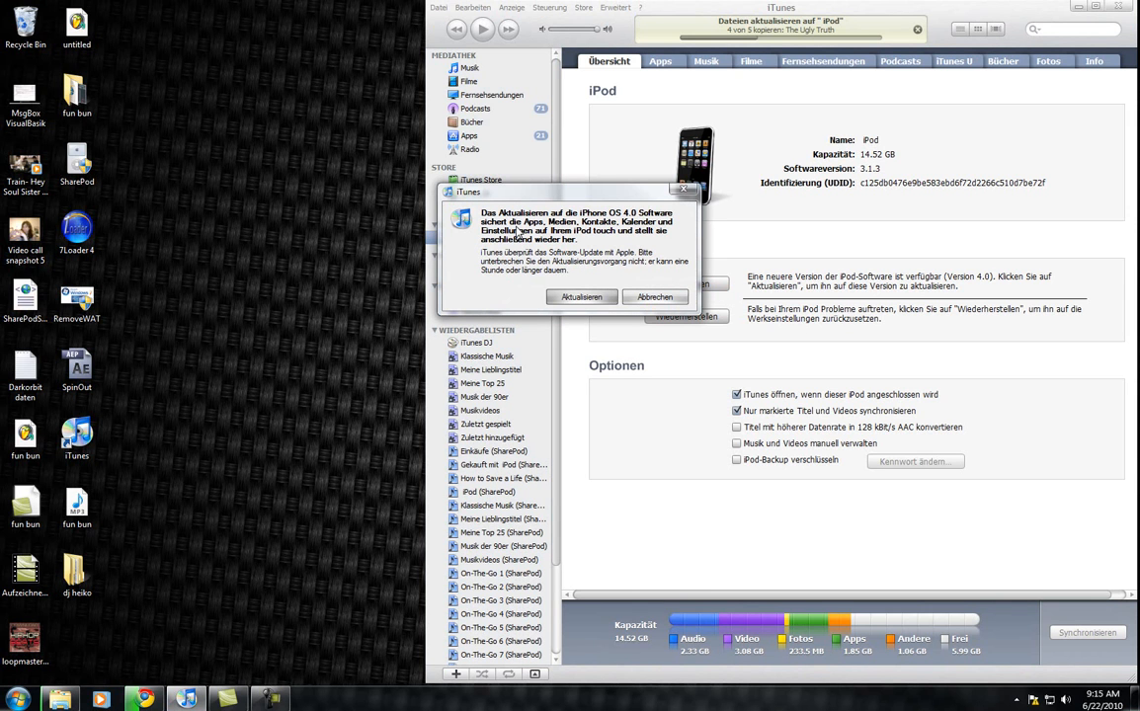
mouse_move(655, 296)
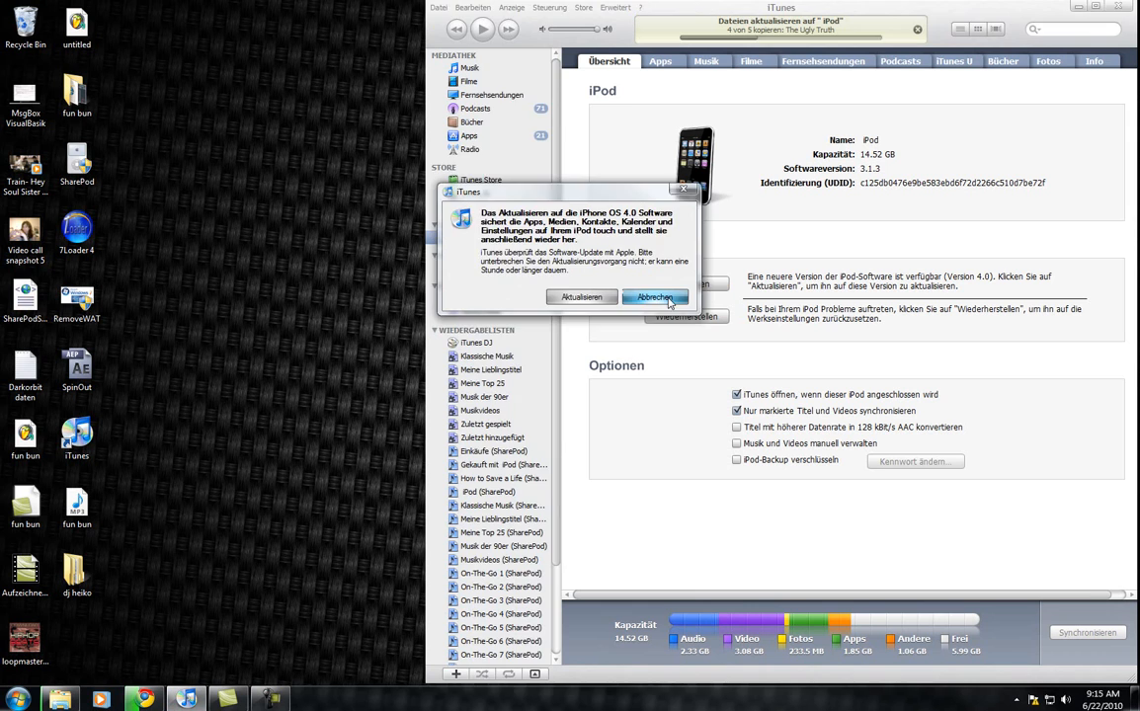
left_click(654, 296)
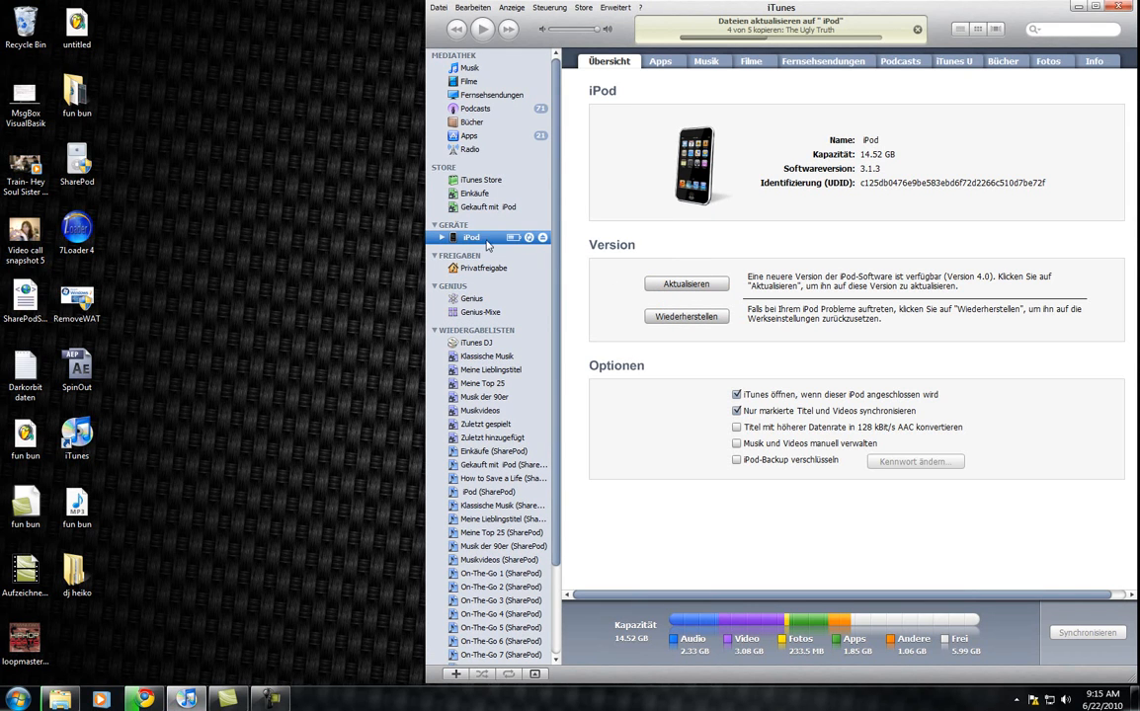
mouse_move(736, 294)
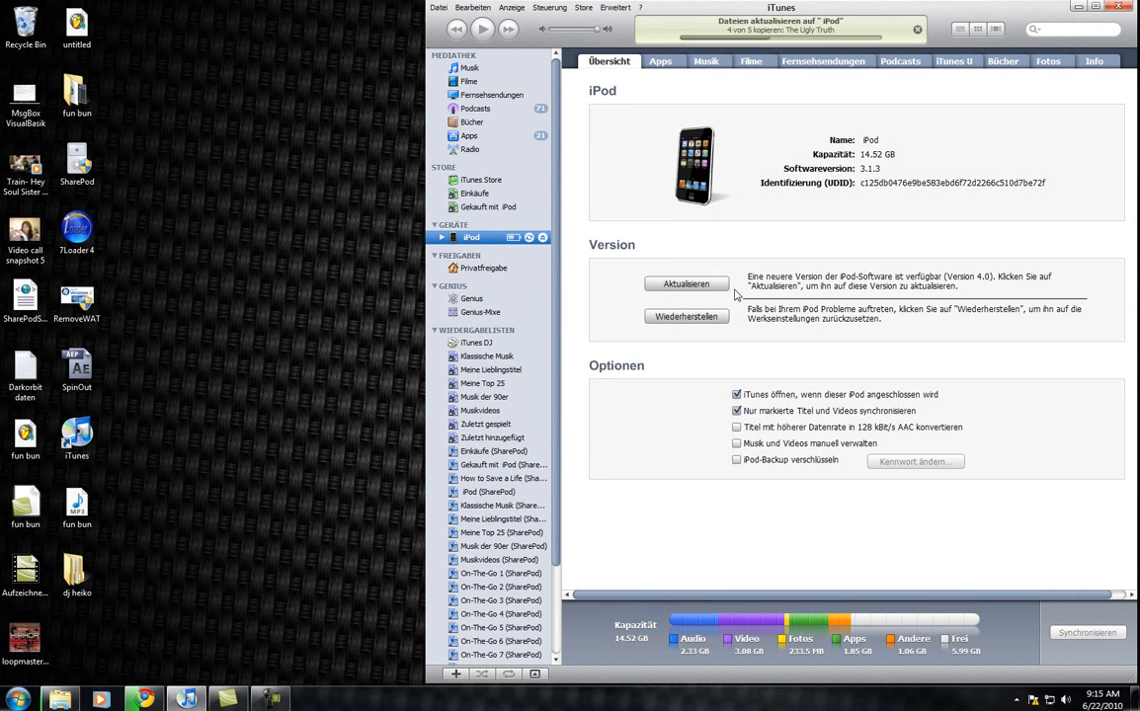
left_click(438, 7)
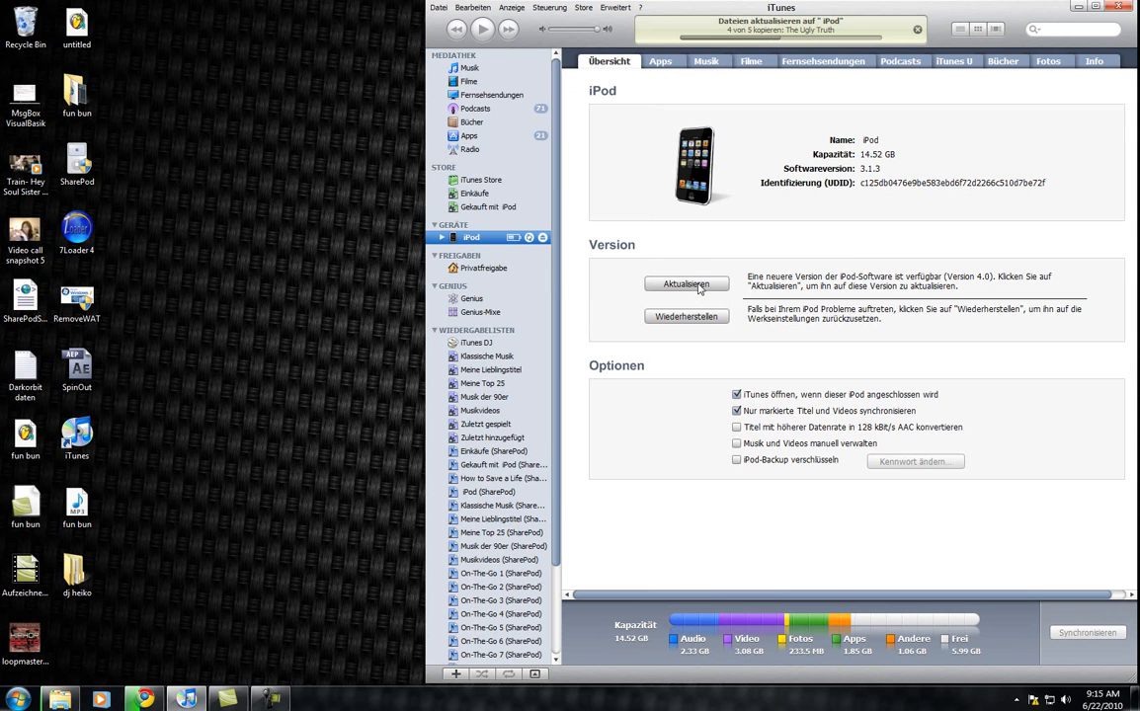
left_click(686, 284)
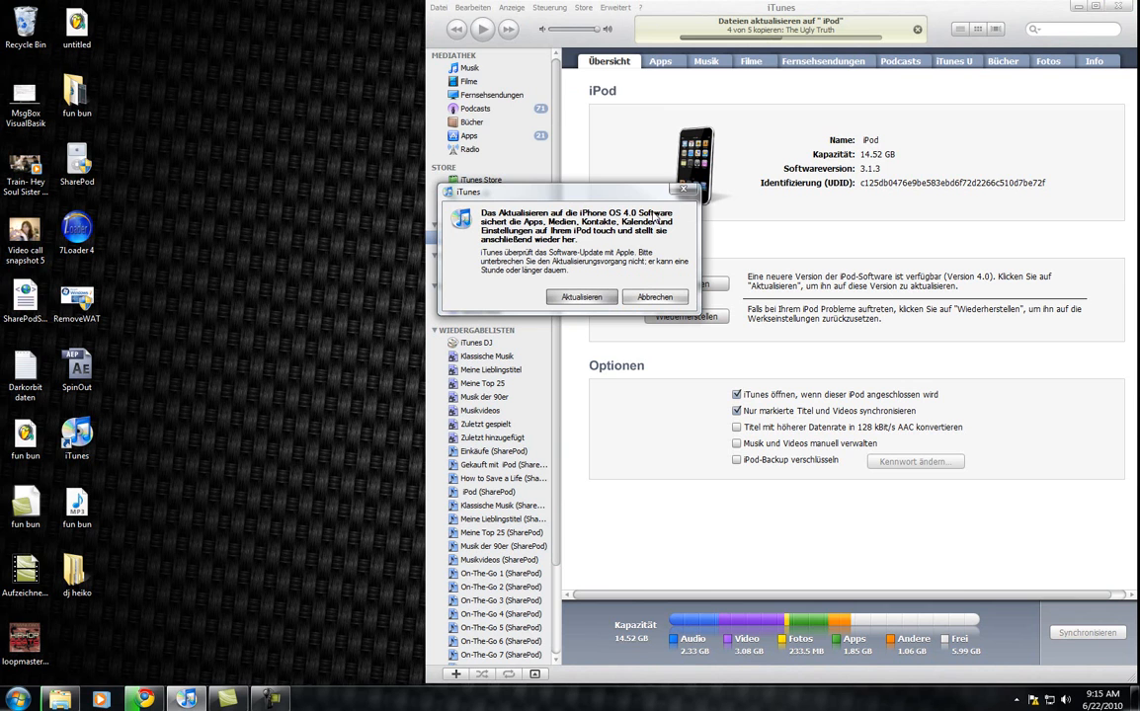
mouse_move(581, 232)
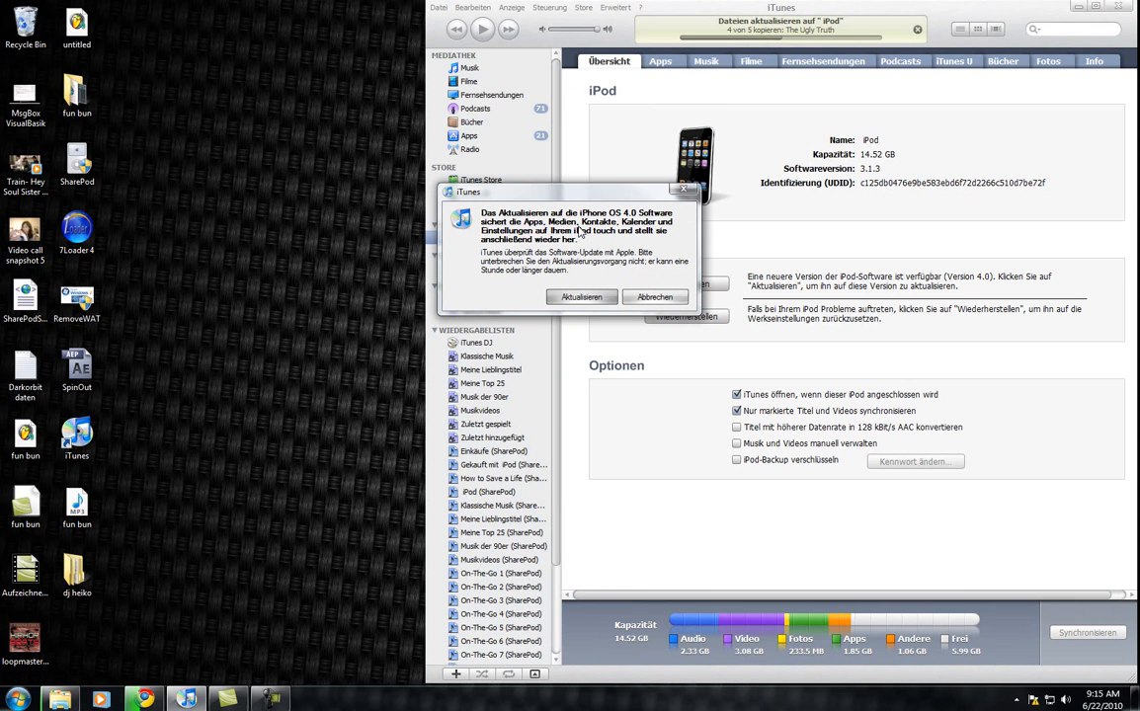
mouse_move(606, 241)
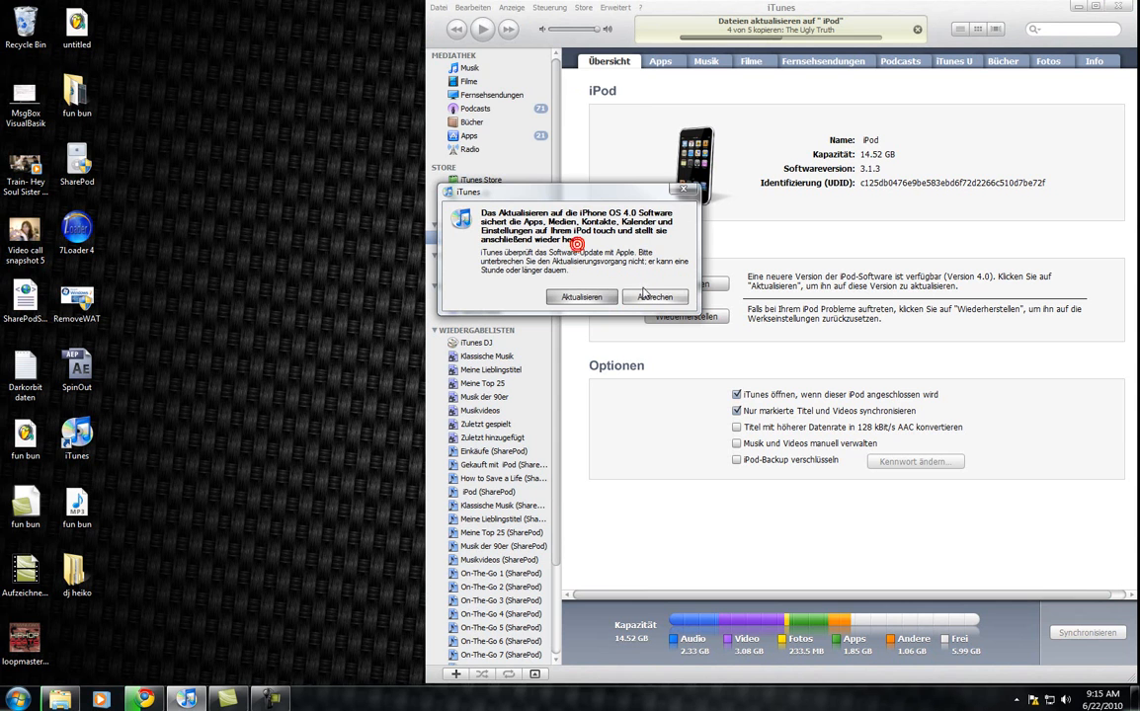
left_click(655, 297)
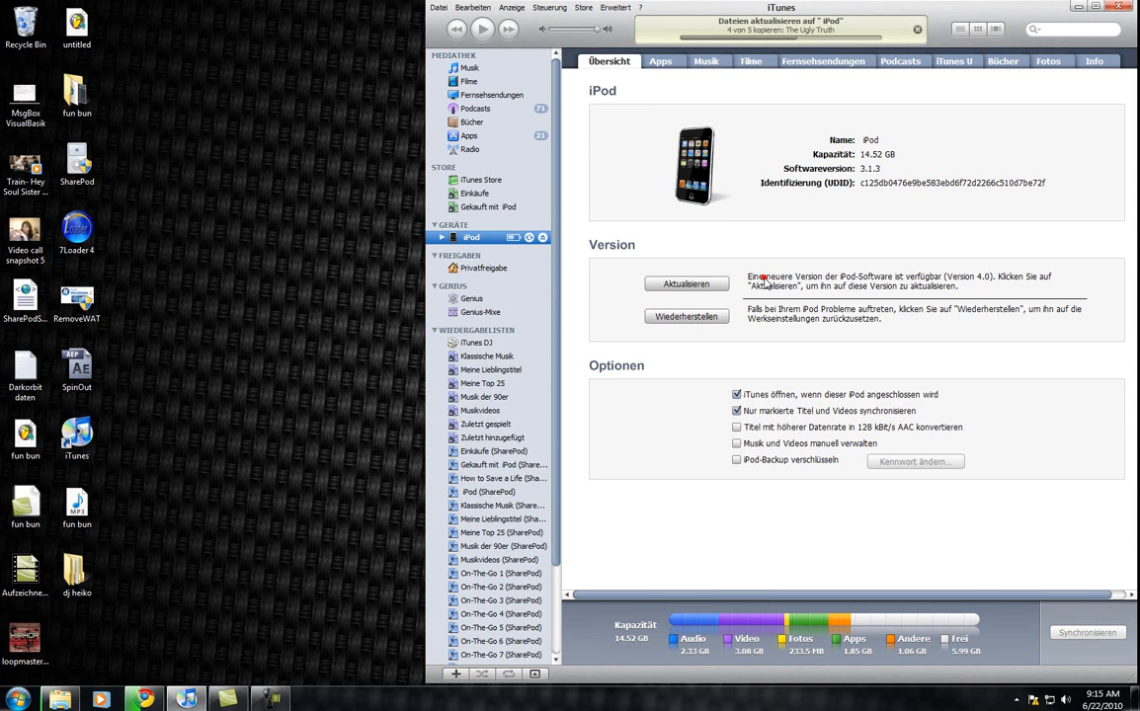
- Switch to Chrome from the iOS 4 GM video page and open a blank tab
left_click(142, 700)
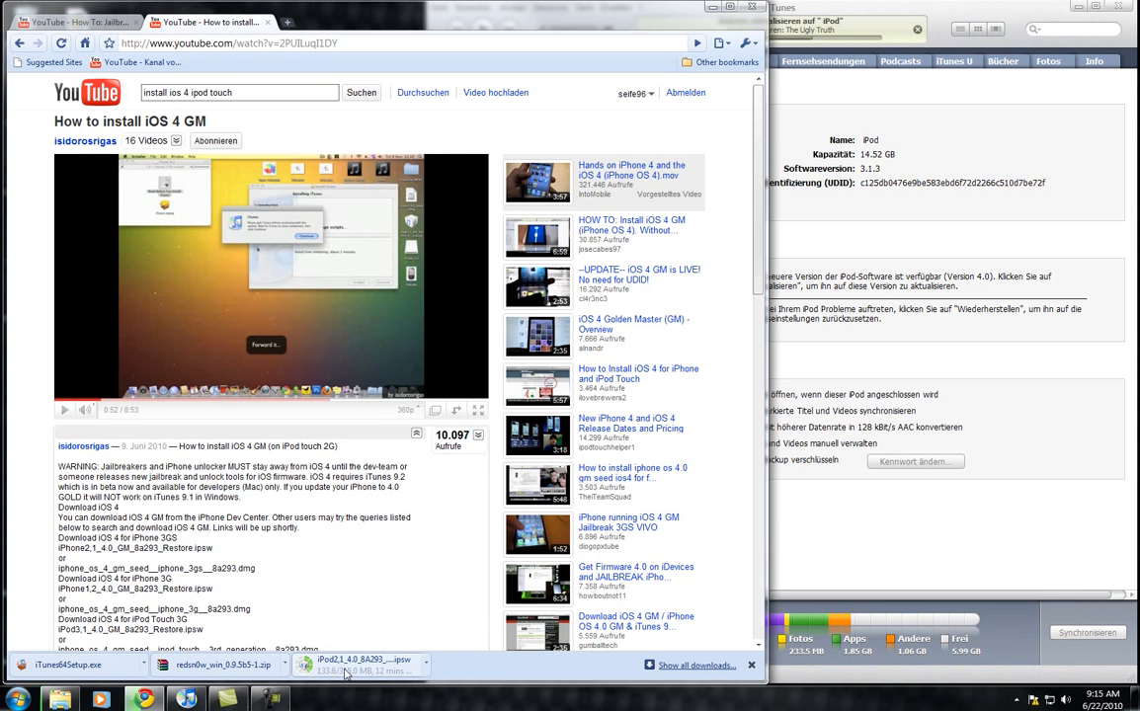
mouse_move(389, 578)
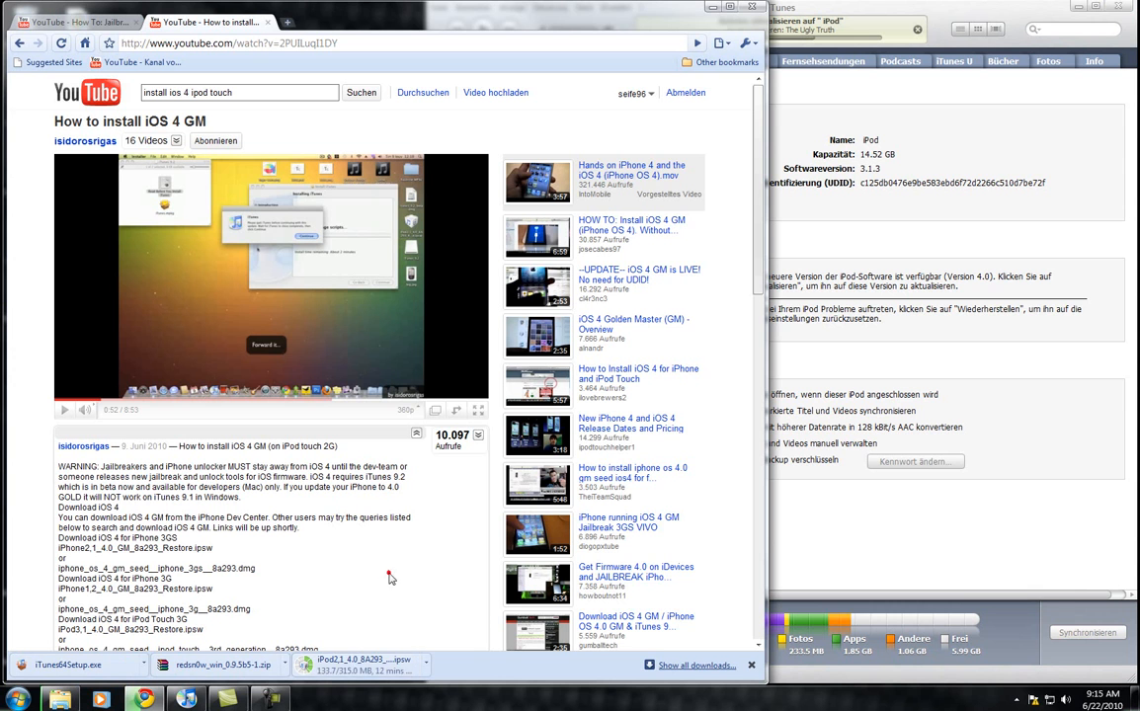
mouse_move(362, 573)
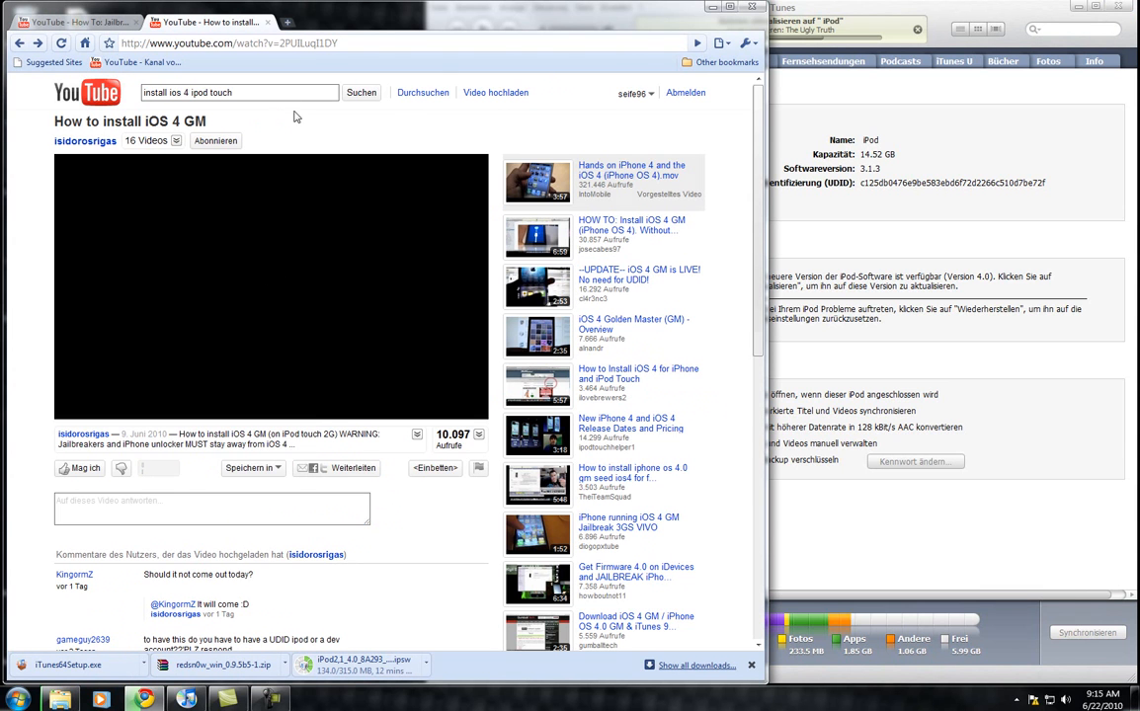
left_click(271, 286)
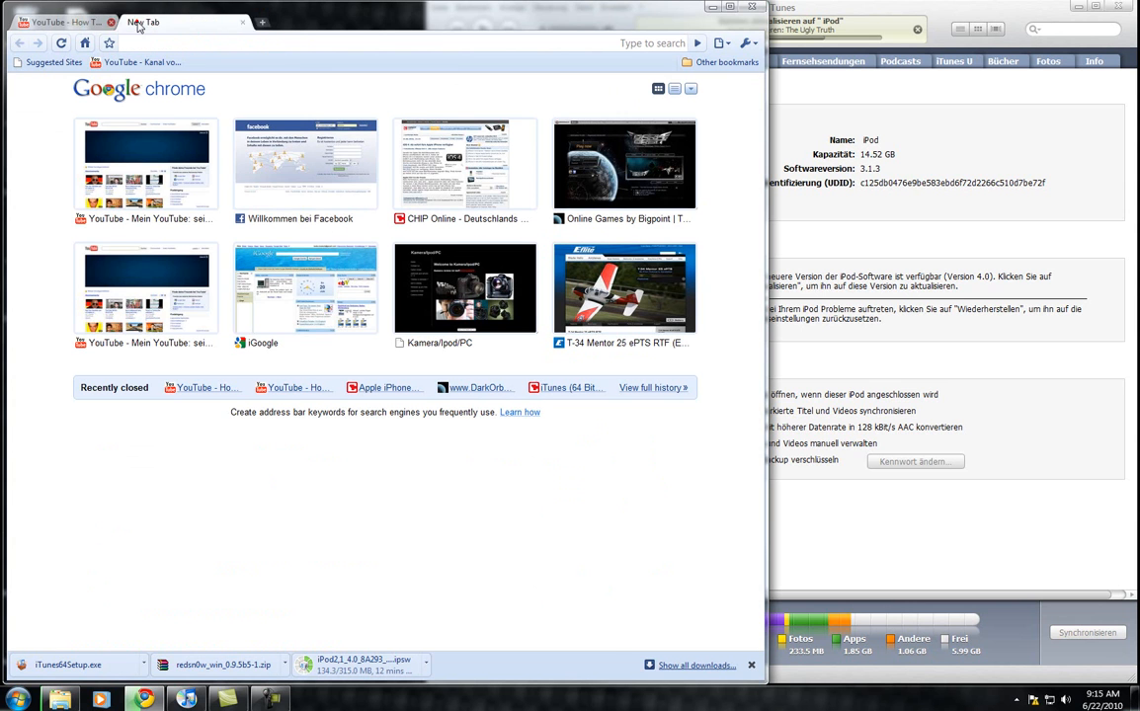
- Read CHIP Online's article on iOS 4 being downloadable, then return to iTunes
left_click(465, 164)
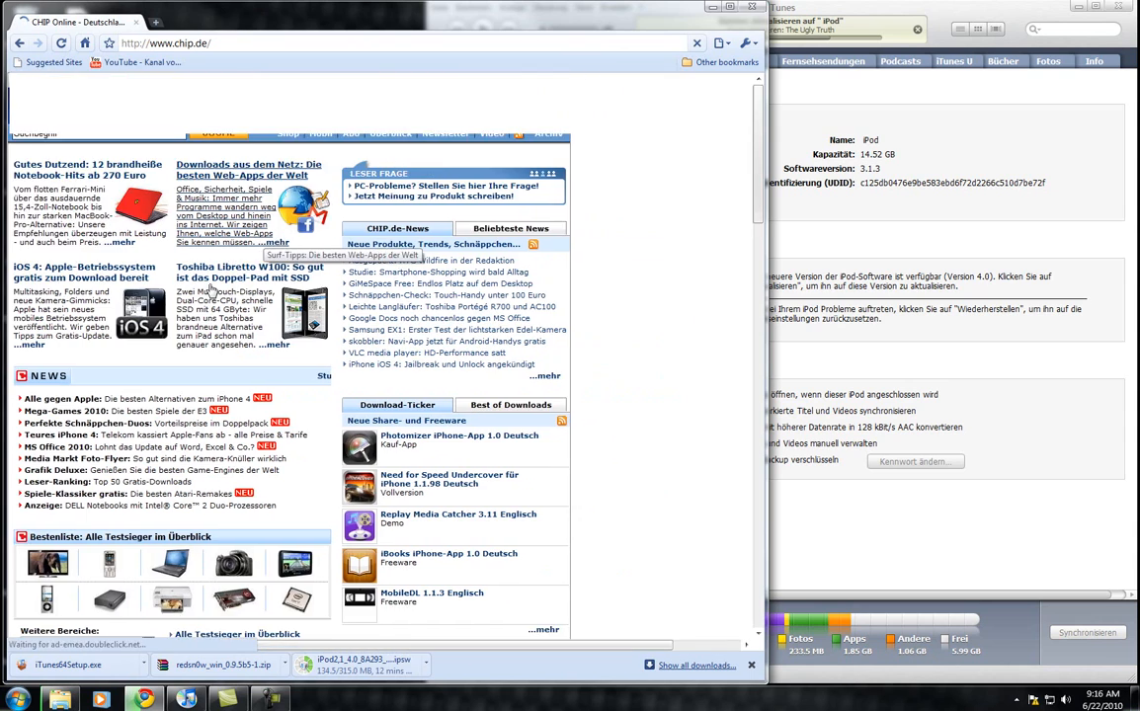
left_click(84, 273)
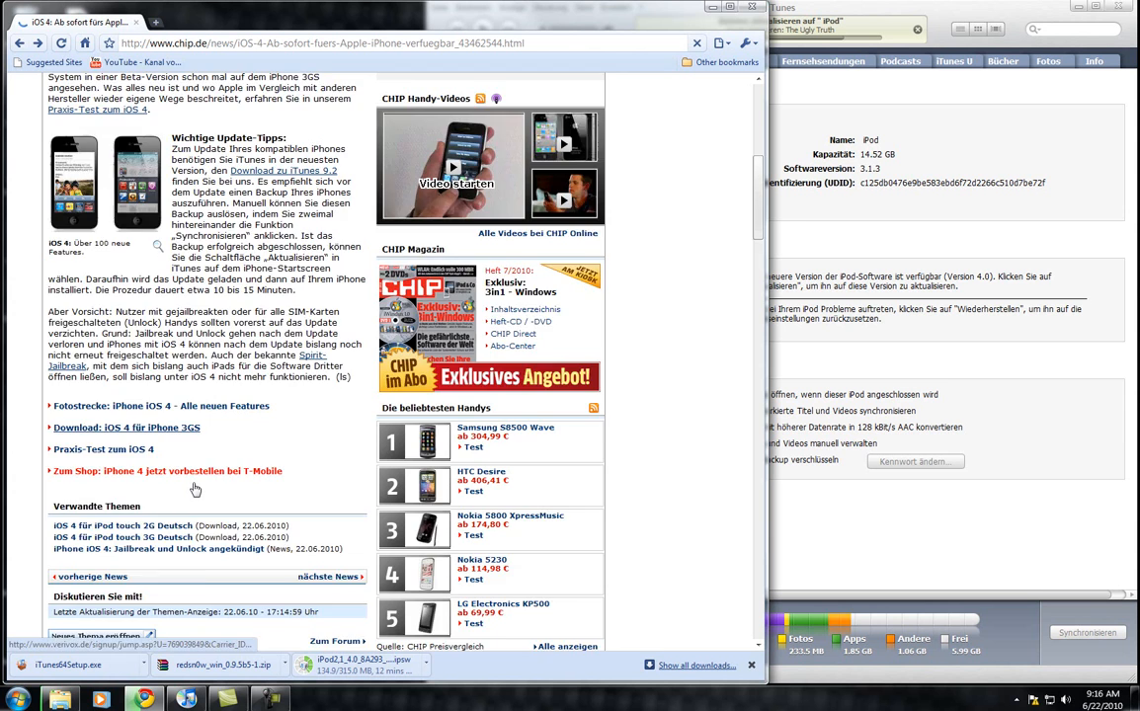
scroll("down", 3)
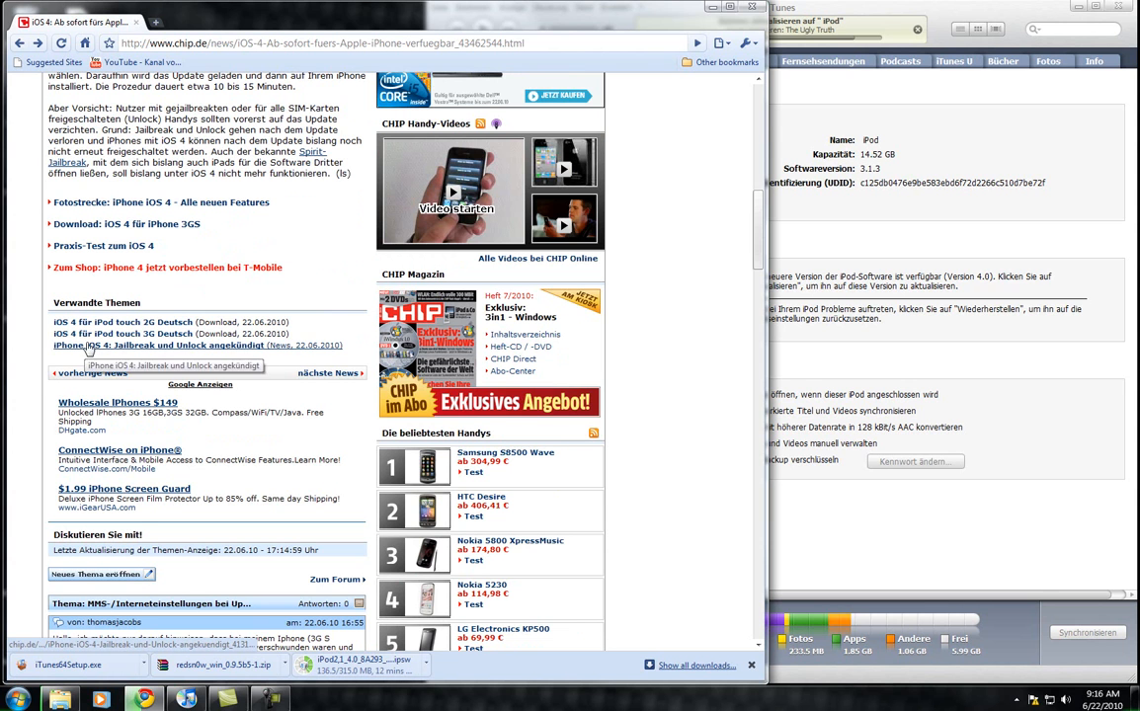
left_click(159, 345)
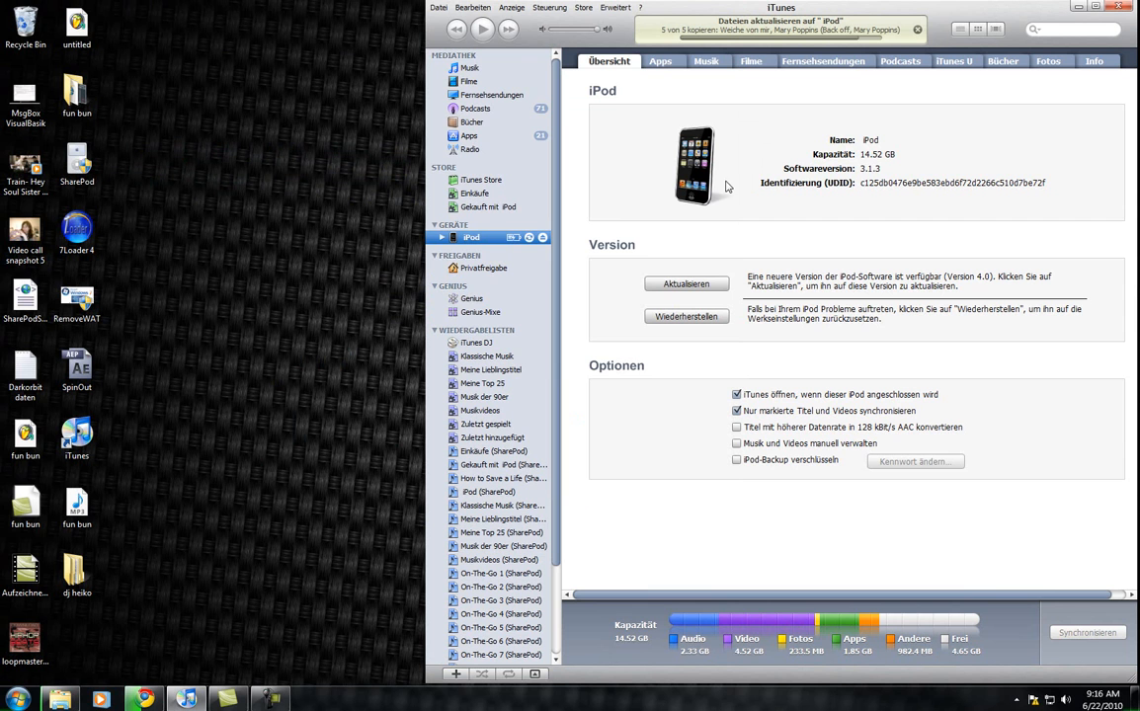
mouse_move(825, 174)
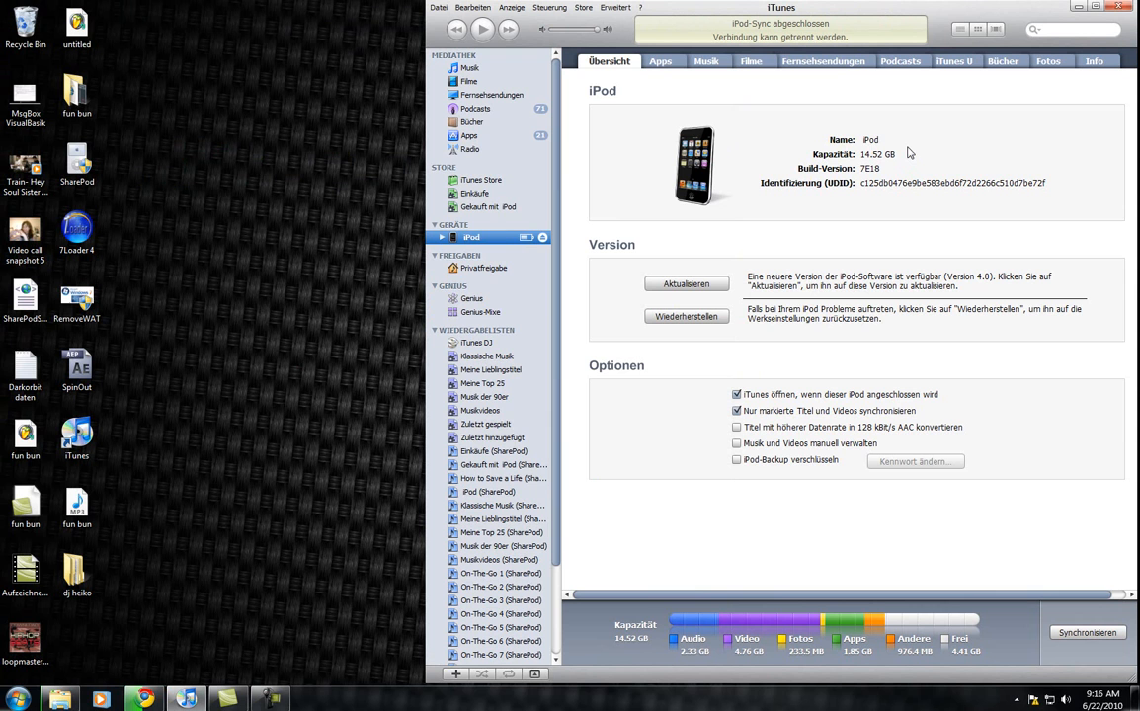
mouse_move(1008, 145)
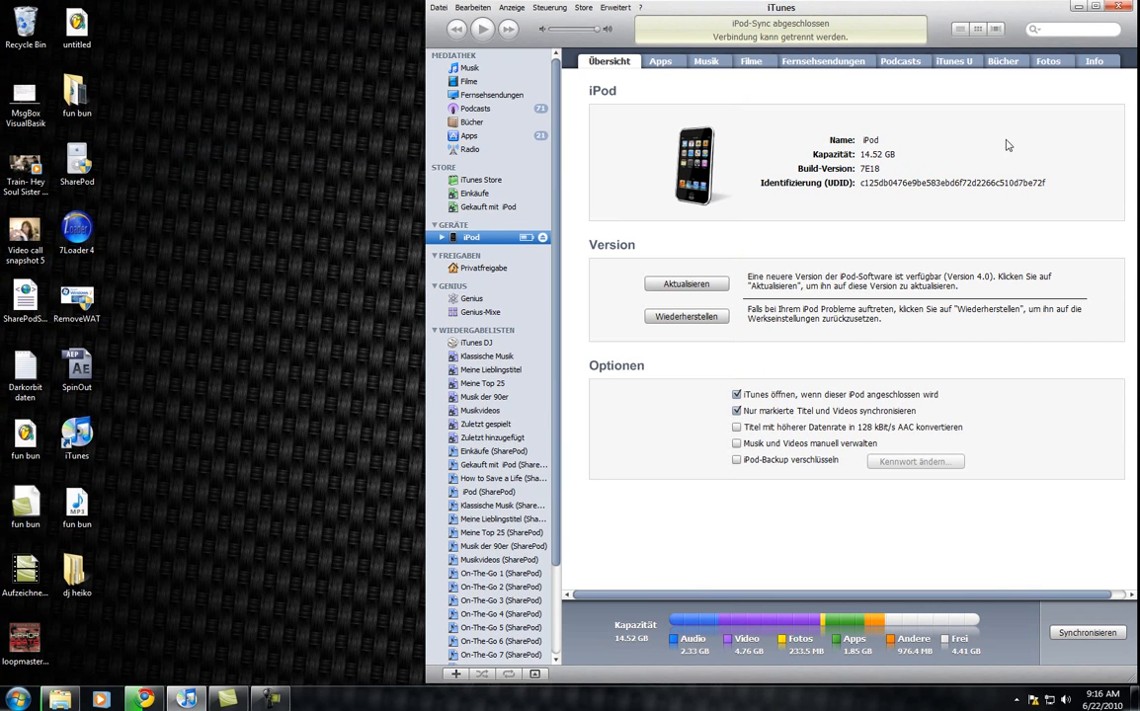
- Cancel the iTunes + QuickTime change-or-remove installer and confirm with Yes
left_click(1130, 7)
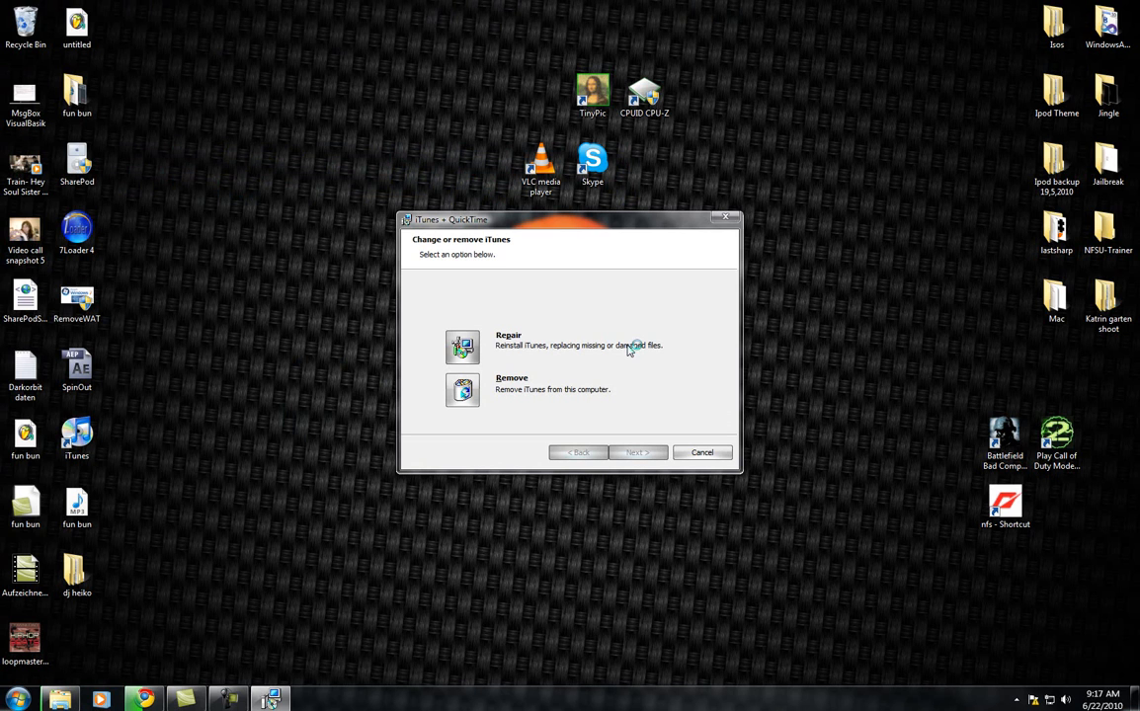
mouse_move(522, 390)
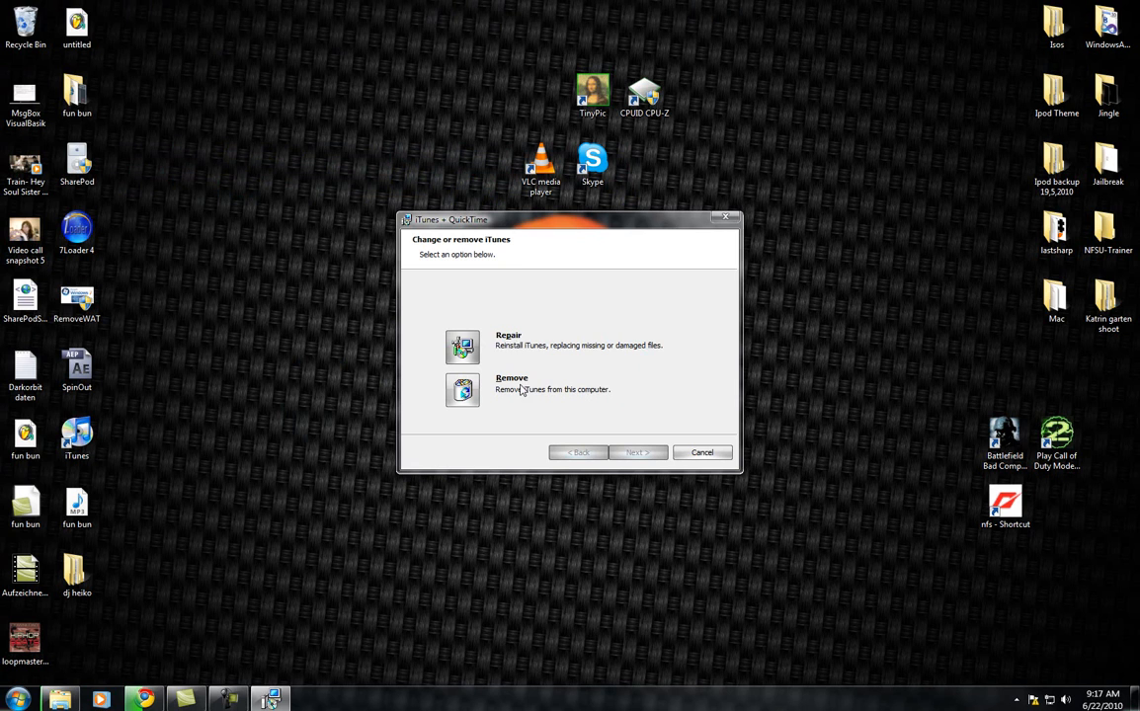
left_click(702, 452)
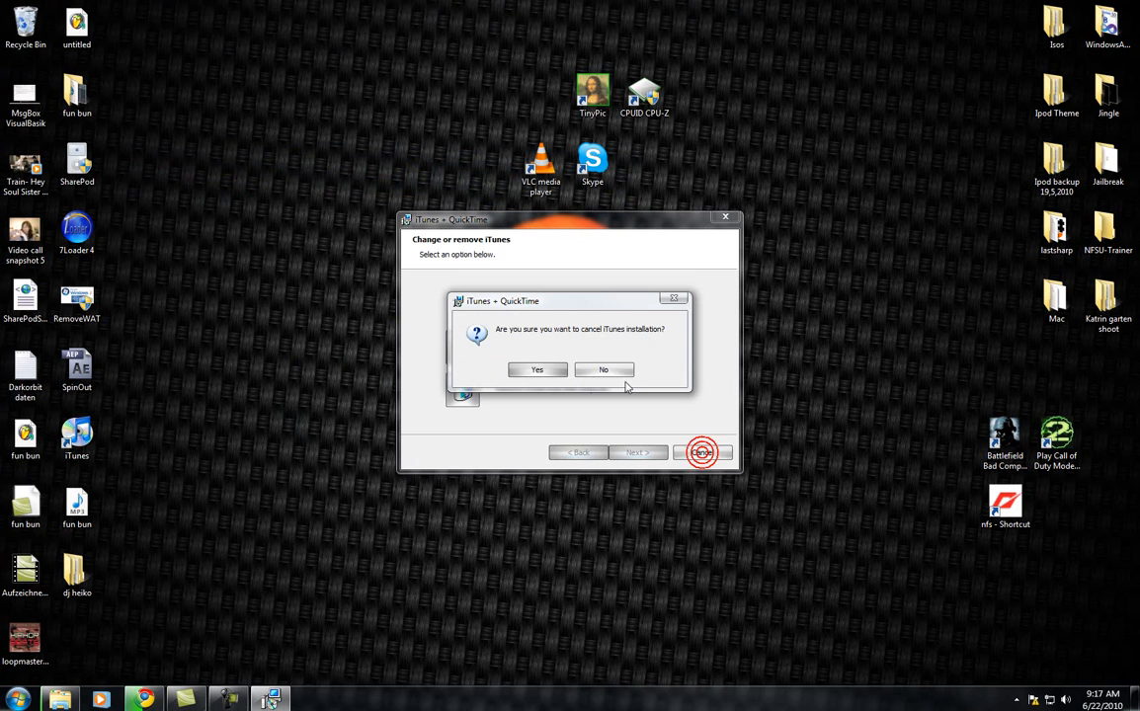
left_click(537, 370)
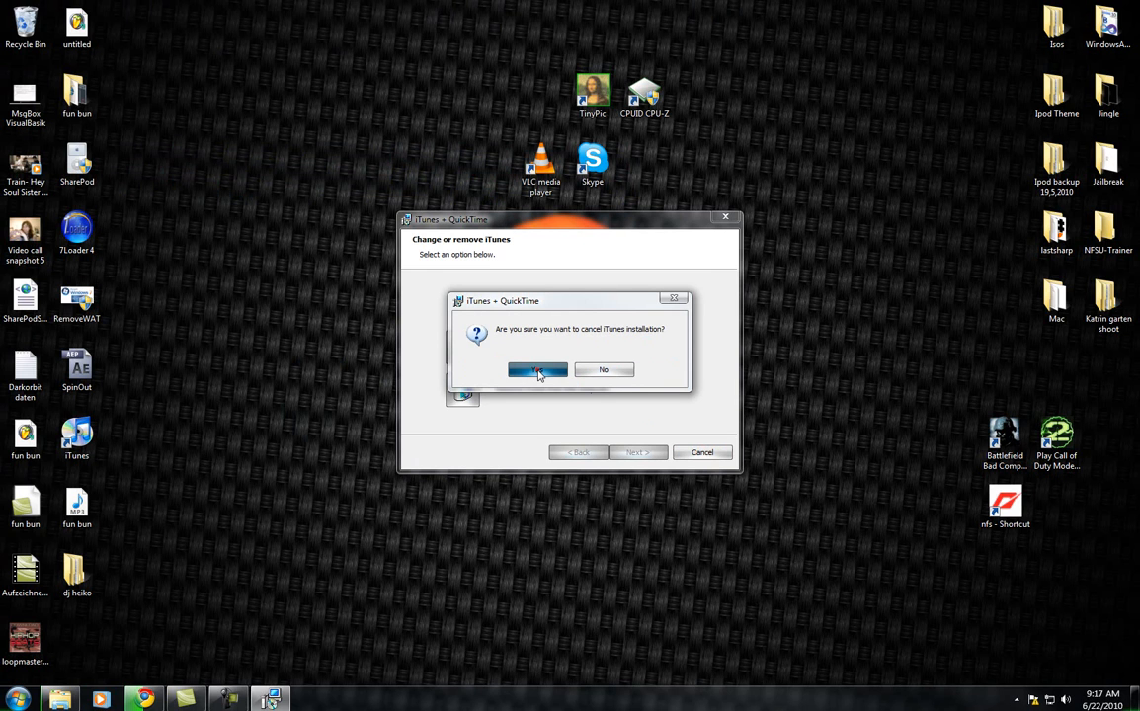
left_click(537, 370)
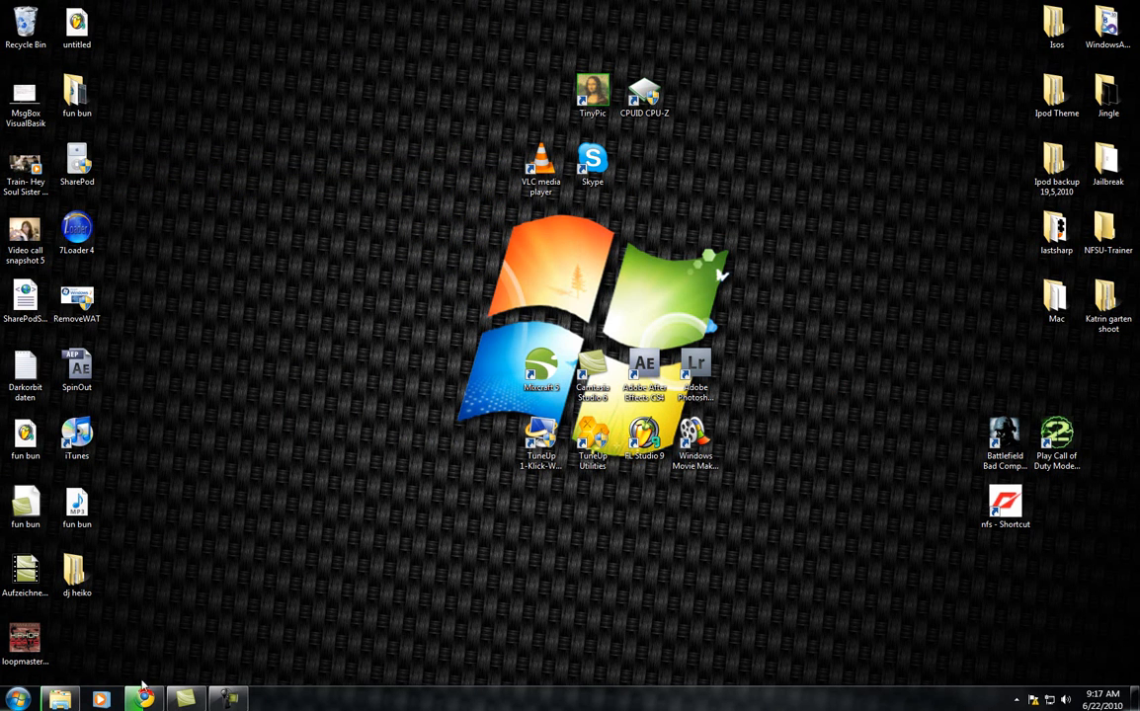
- Launch iTunes from the Start menu by searching 'itu'
left_click(17, 699)
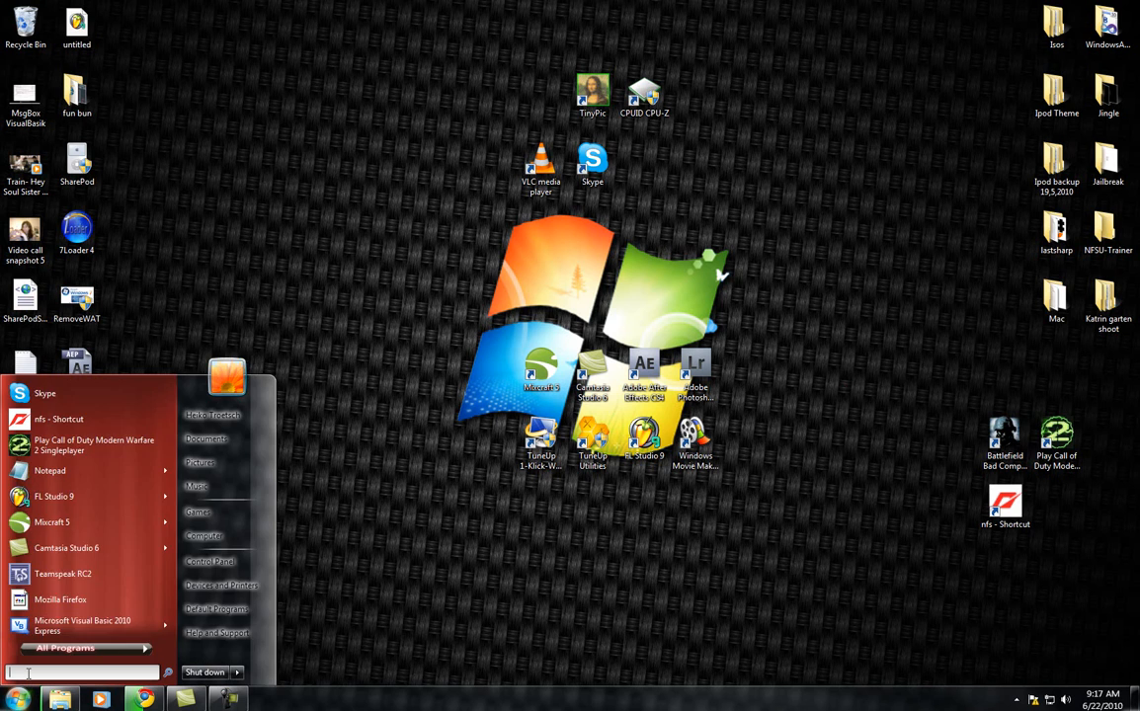
type("itu")
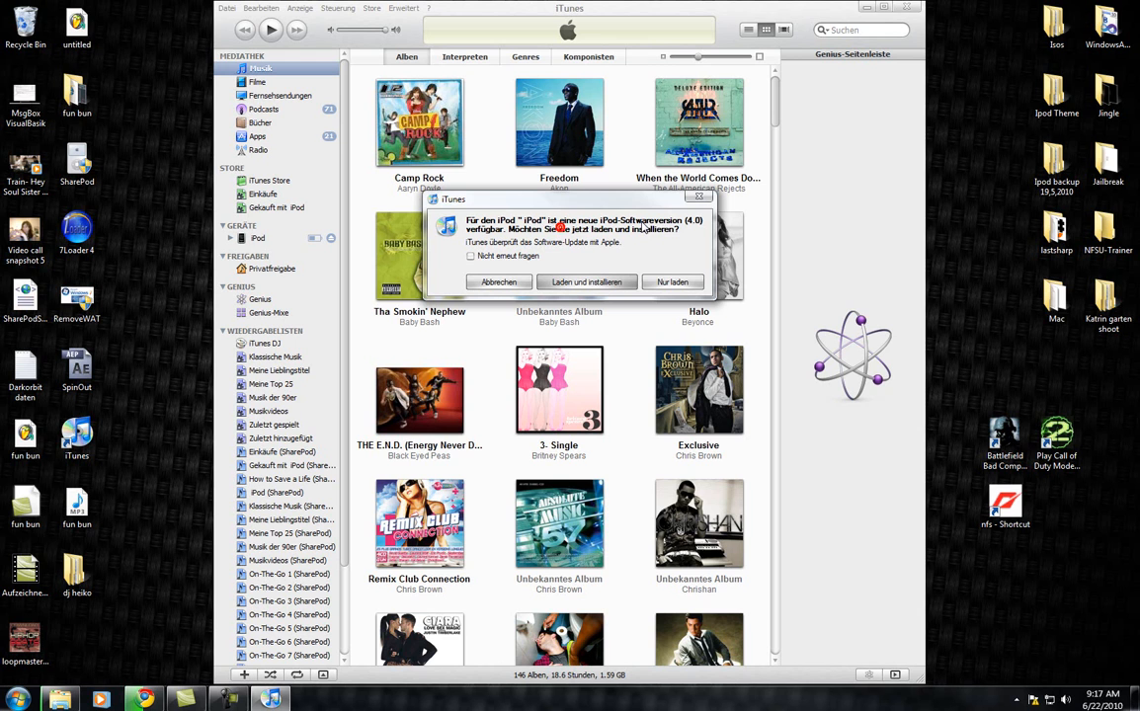
mouse_move(686, 231)
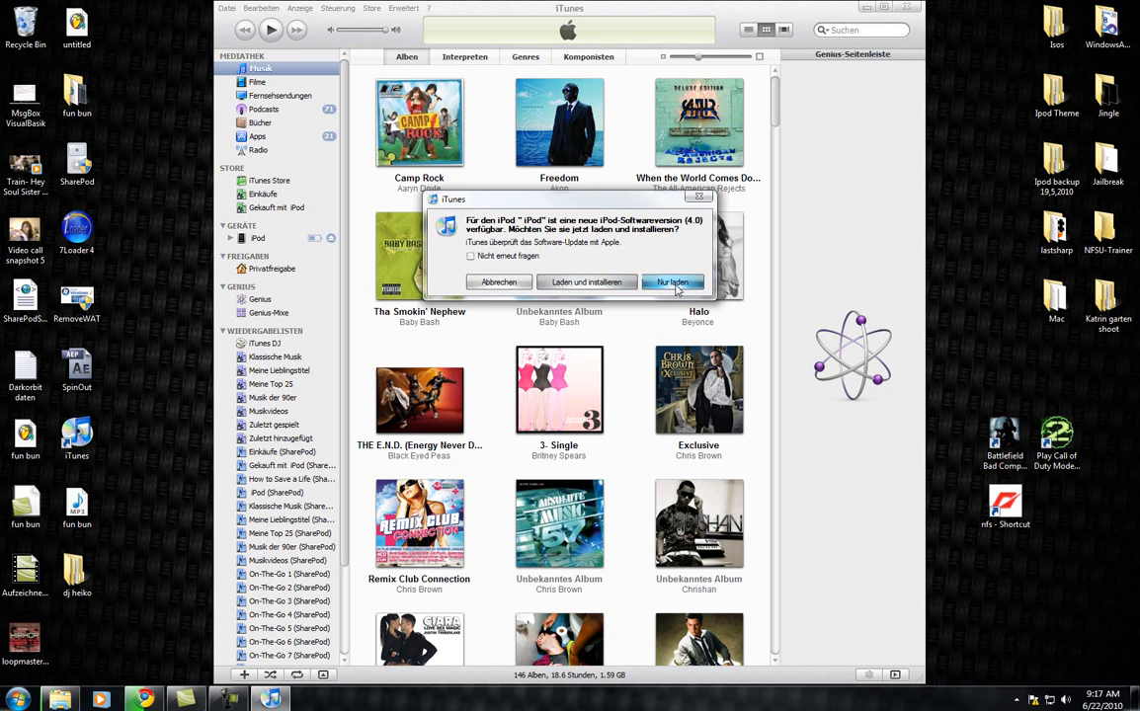
- Choose 'Nur laden' for iOS 4, pass the update notes, and bring Chrome forward
left_click(673, 282)
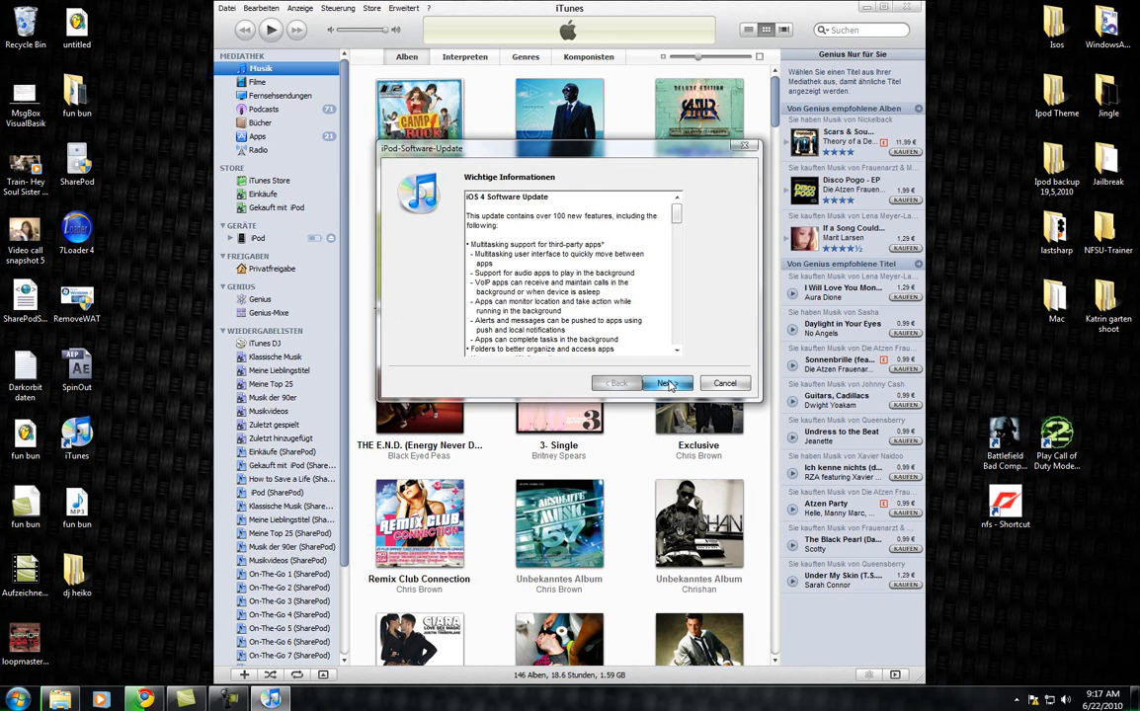
left_click(724, 383)
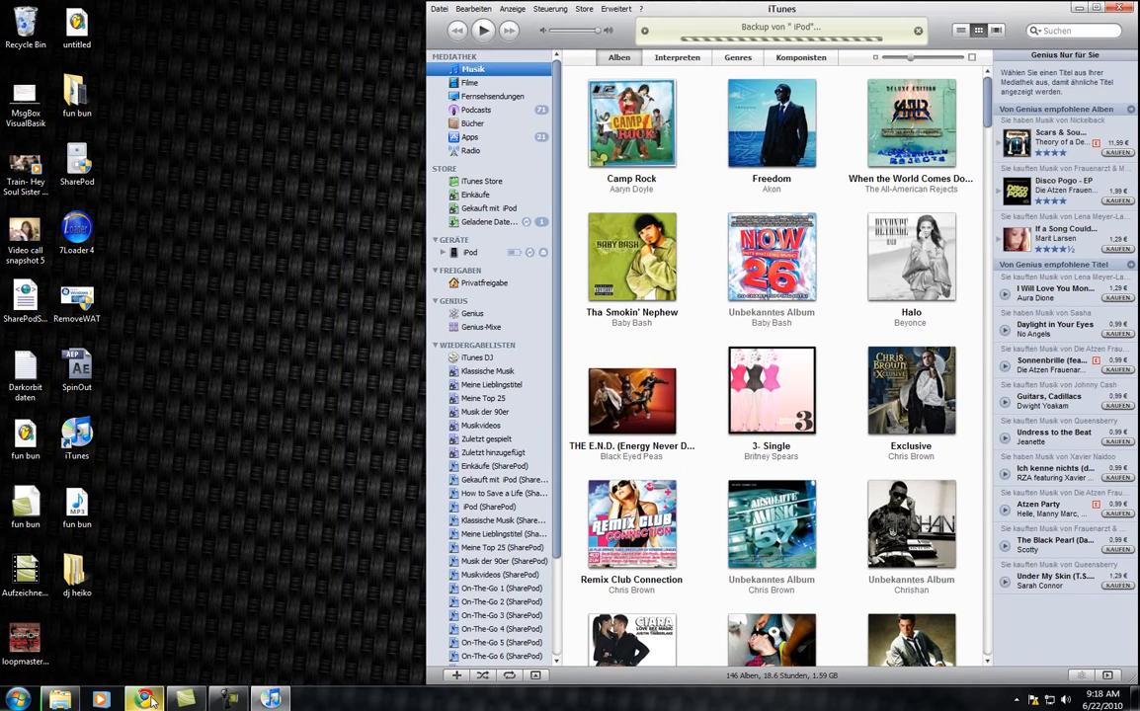
left_click(144, 699)
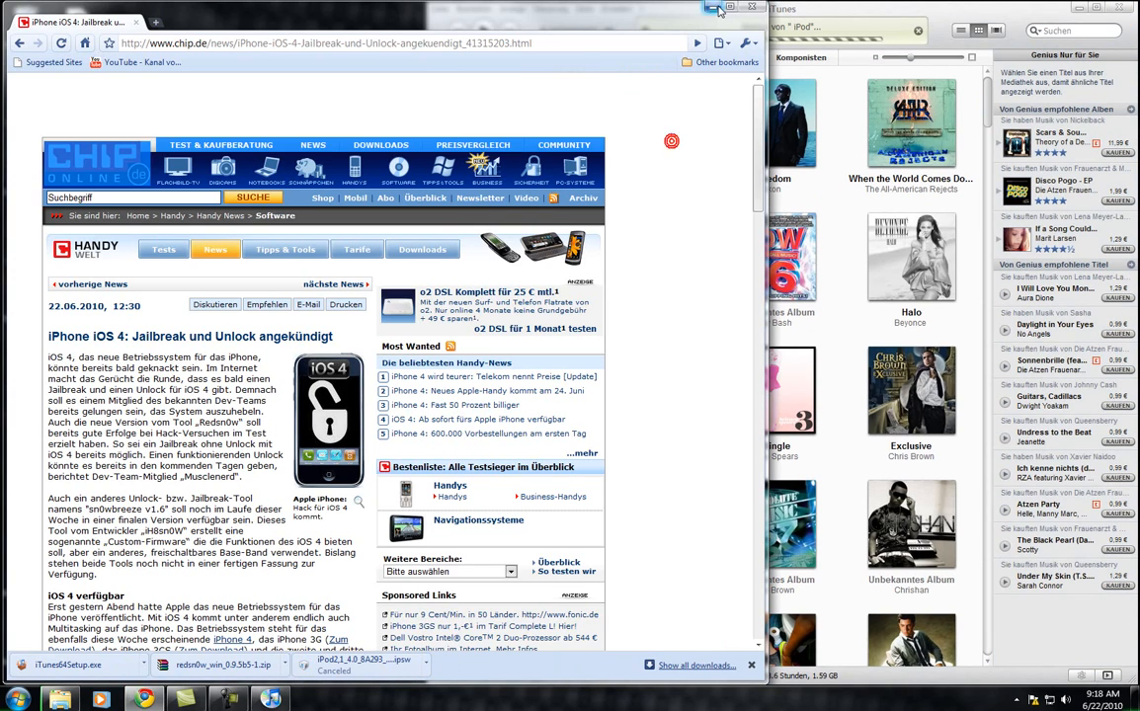
- Minimize the Chrome window showing the CHIP article
left_click(714, 8)
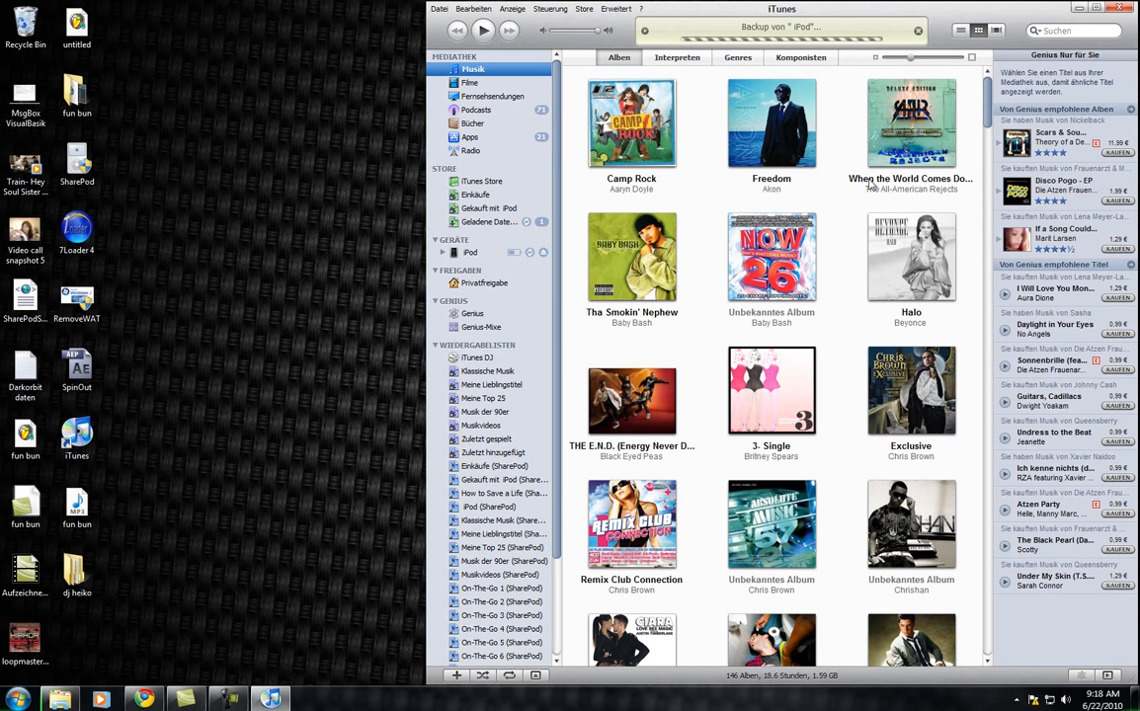
mouse_move(54, 683)
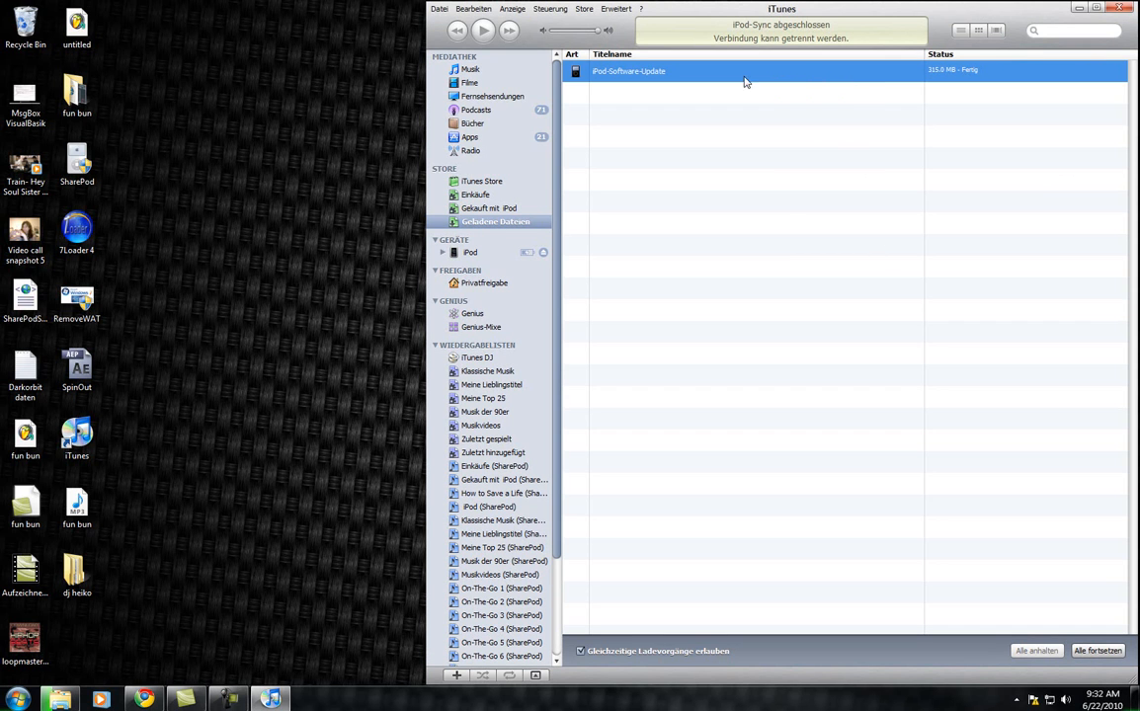
mouse_move(869, 83)
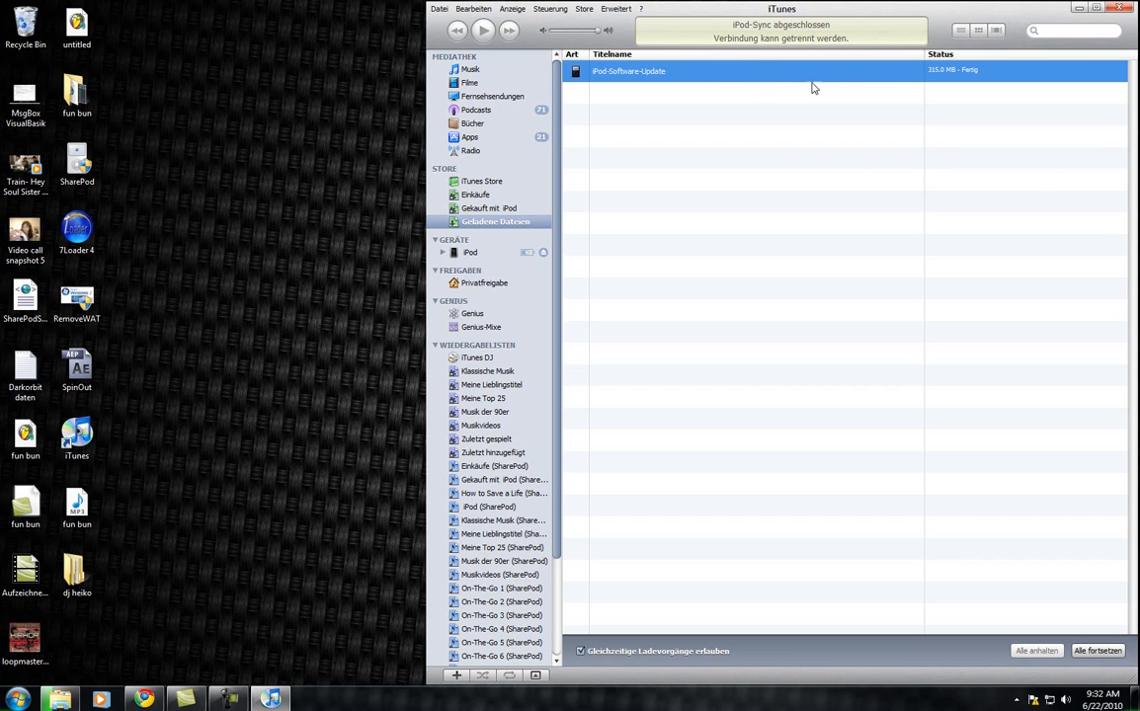
mouse_move(661, 119)
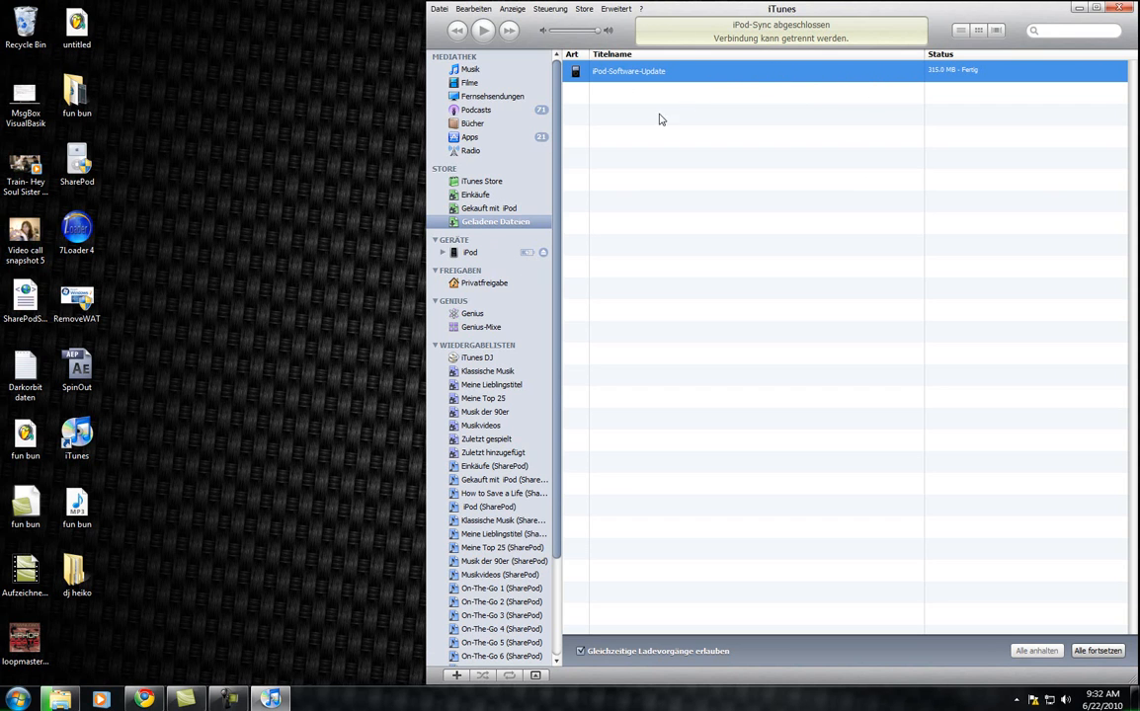
mouse_move(491, 248)
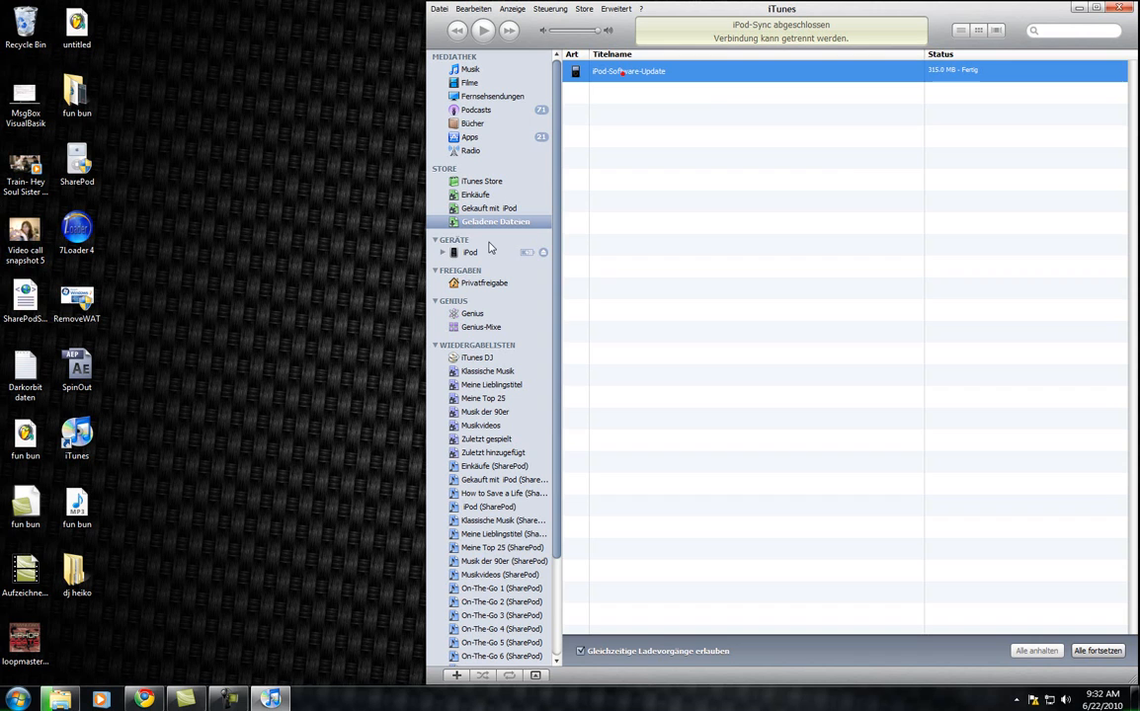
- Select the iPod under Geräte and click Aktualisieren on its Übersicht tab
left_click(471, 238)
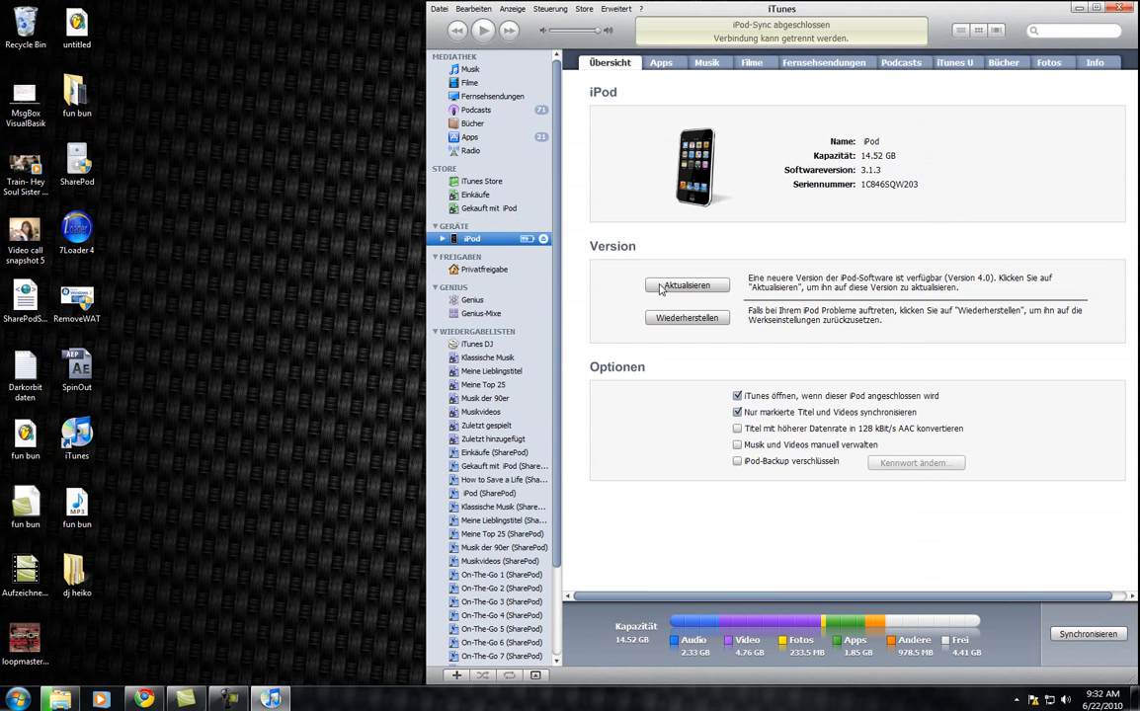
left_click(688, 286)
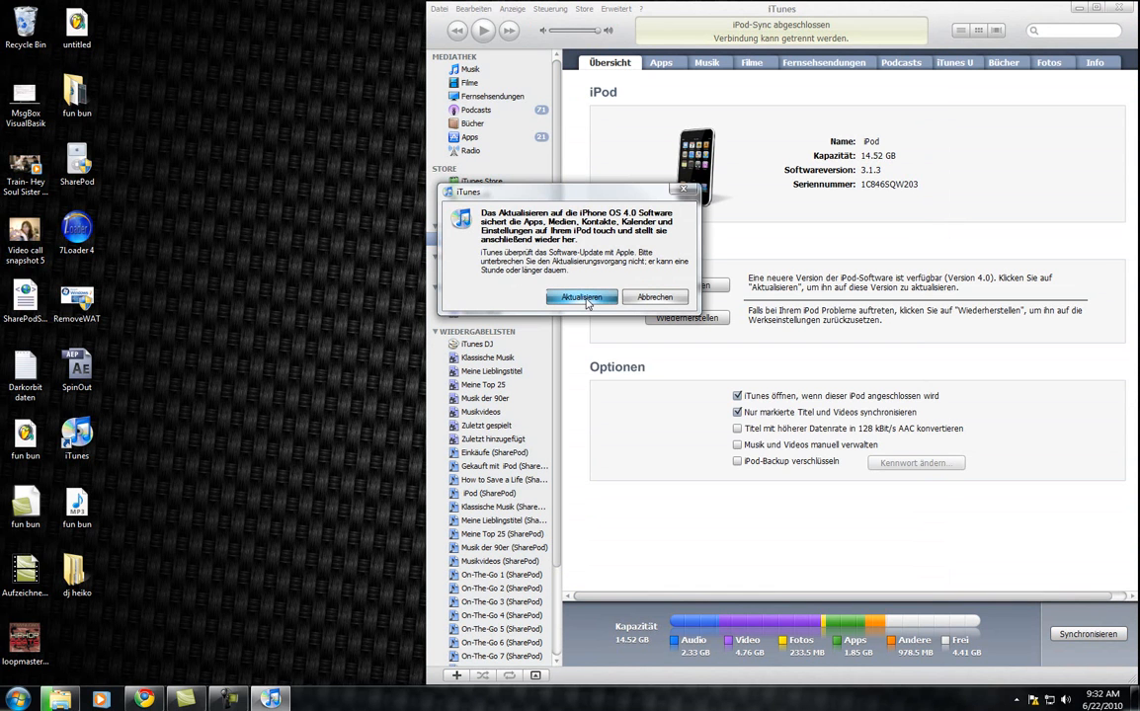
- Confirm the iPhone OS 4.0 update with Aktualisieren so the iPod backup starts
left_click(654, 297)
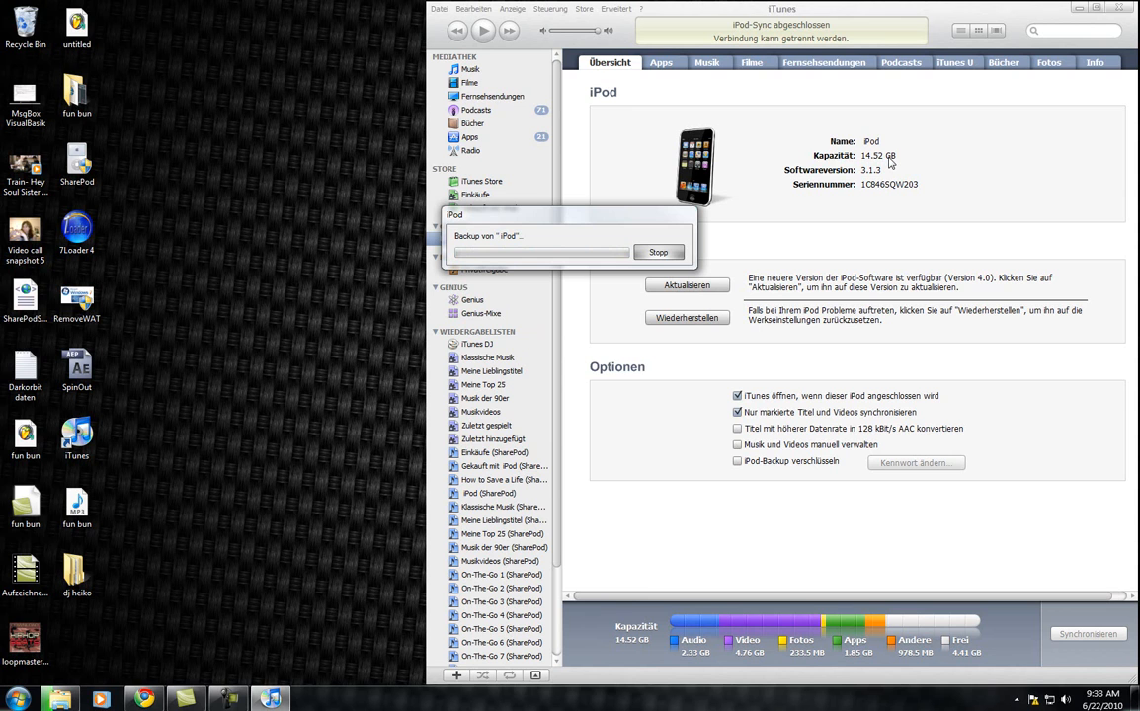
mouse_move(919, 145)
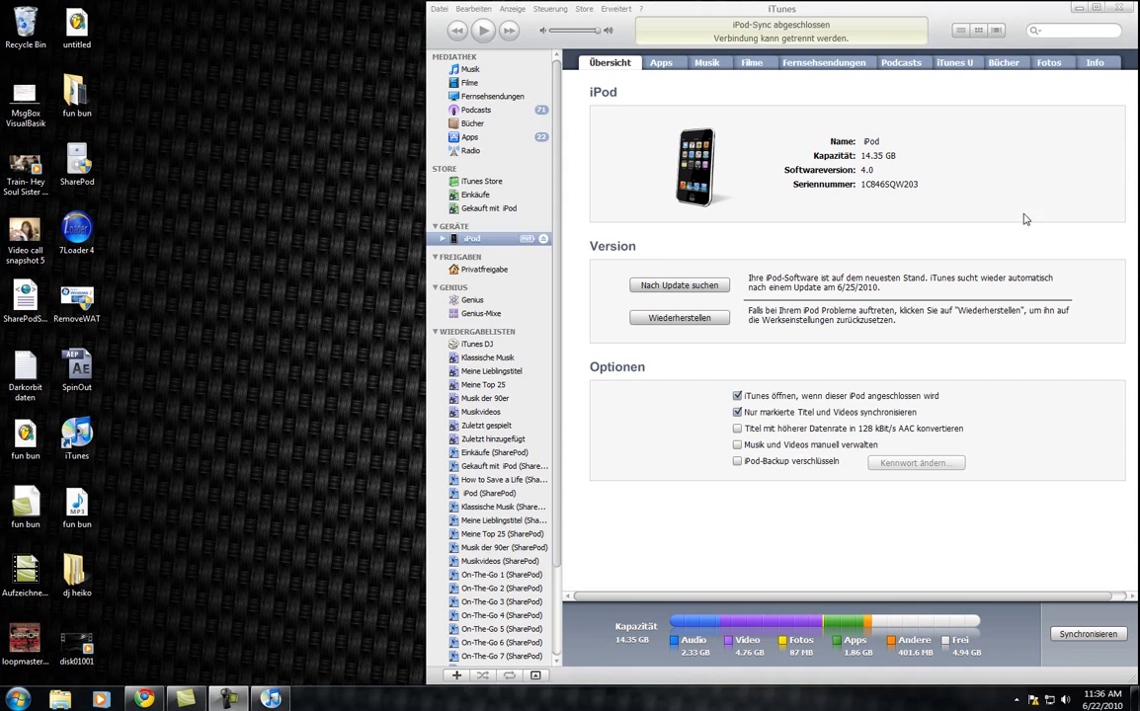
mouse_move(879, 211)
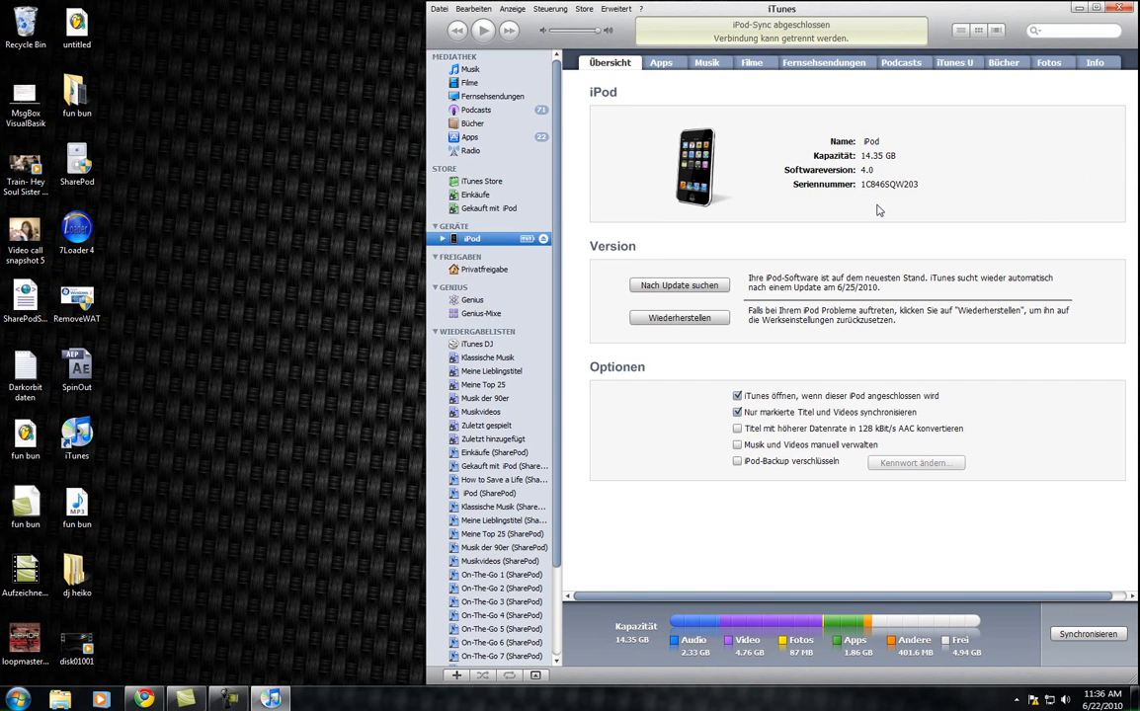